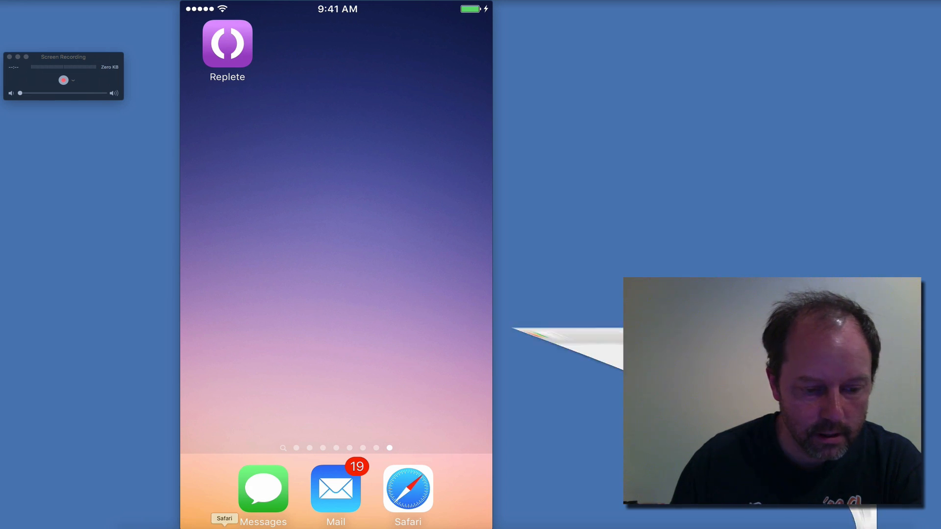
# - Bring the Safari window with the Parinfer Lisp guide to the front over the Simulator
pyautogui.click(408, 488)
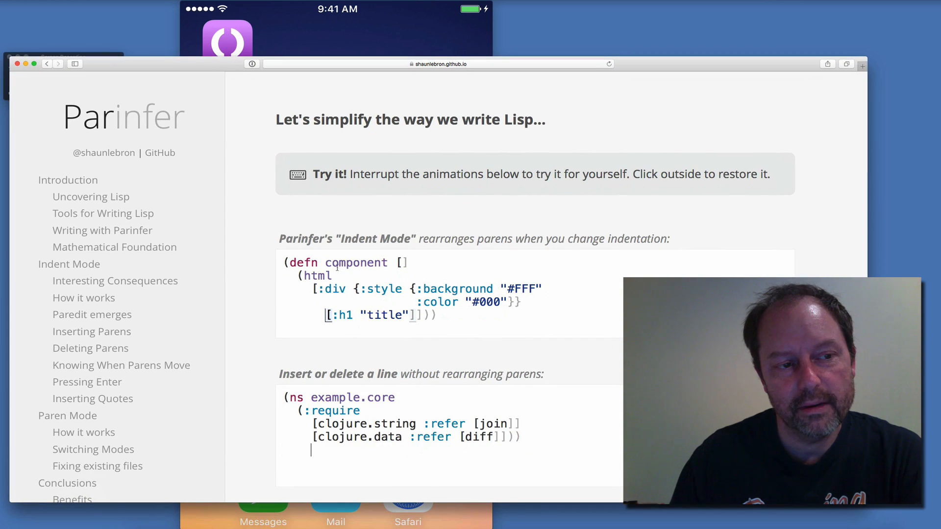
# - Leave the Parinfer guide and launch Replete so its empty REPL input is ready
pyautogui.write('example.bar')
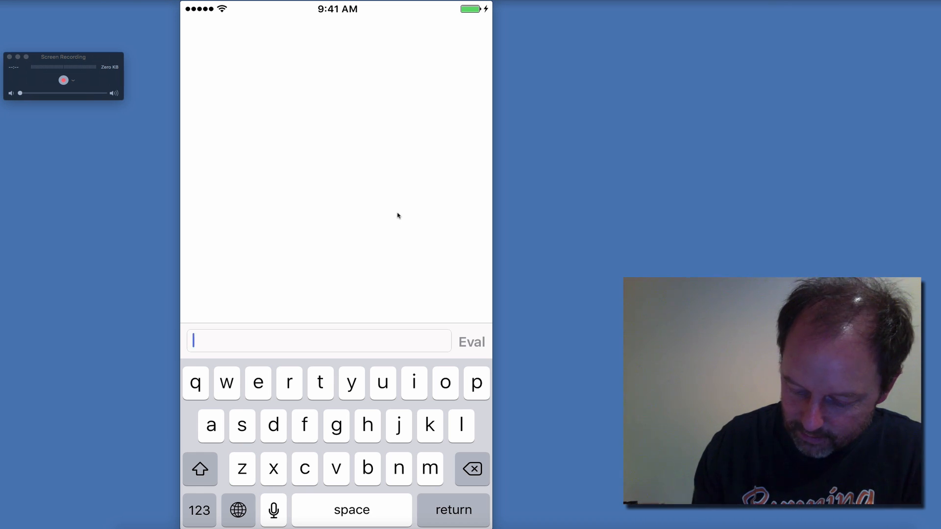
# - Start a form with '(-' in the REPL input, Parinfer adding the closing paren
pyautogui.click(199, 511)
pyautogui.write('(- ')
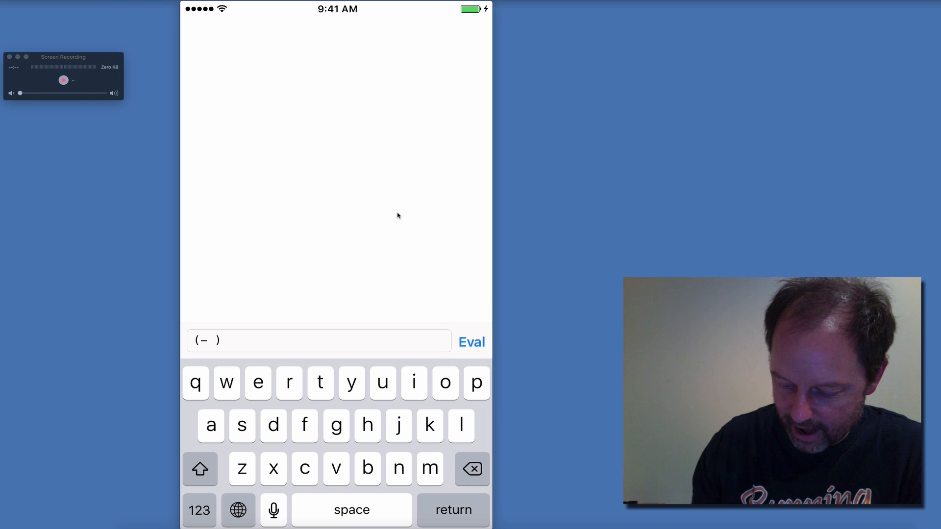
pyautogui.write('5')
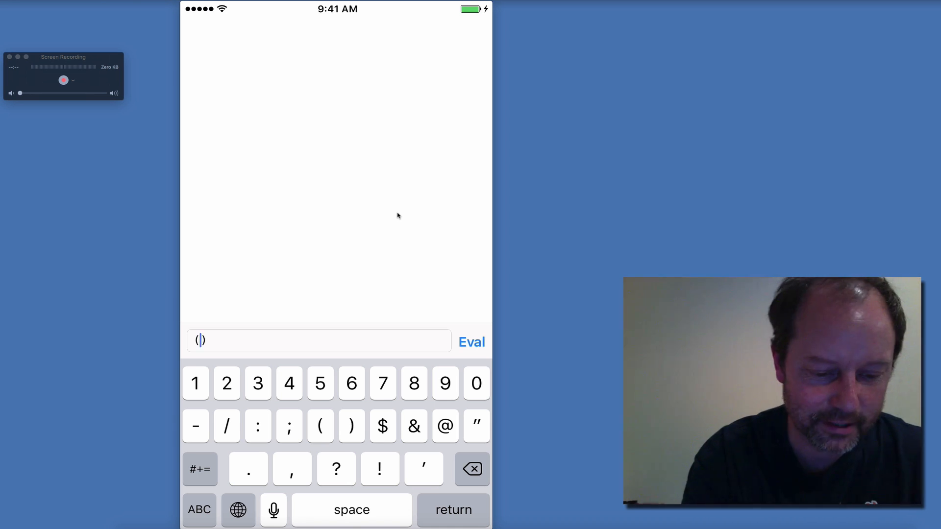
pyautogui.click(200, 469)
pyautogui.write('- ')
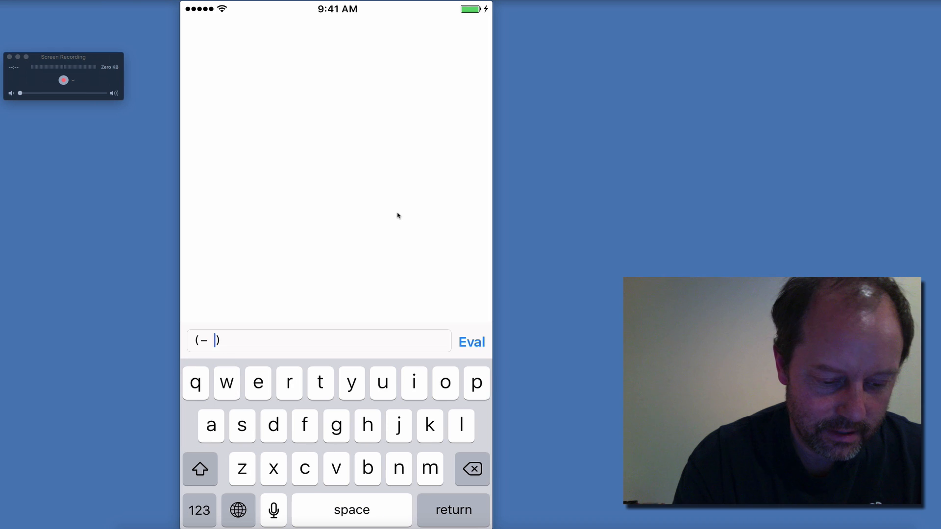
# - Finish typing the balanced form (- 4 (first [6 'y]) 7) with auto-closed brackets
pyautogui.click(199, 510)
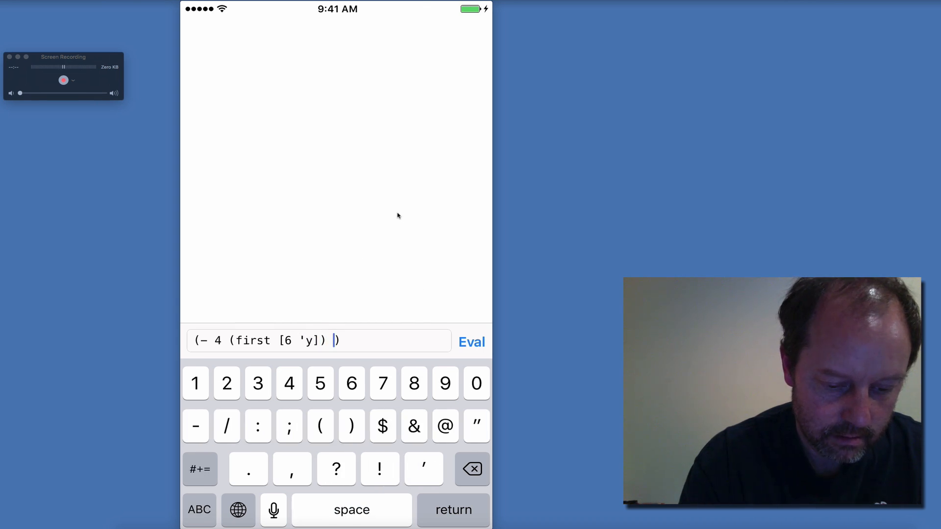
pyautogui.write('7')
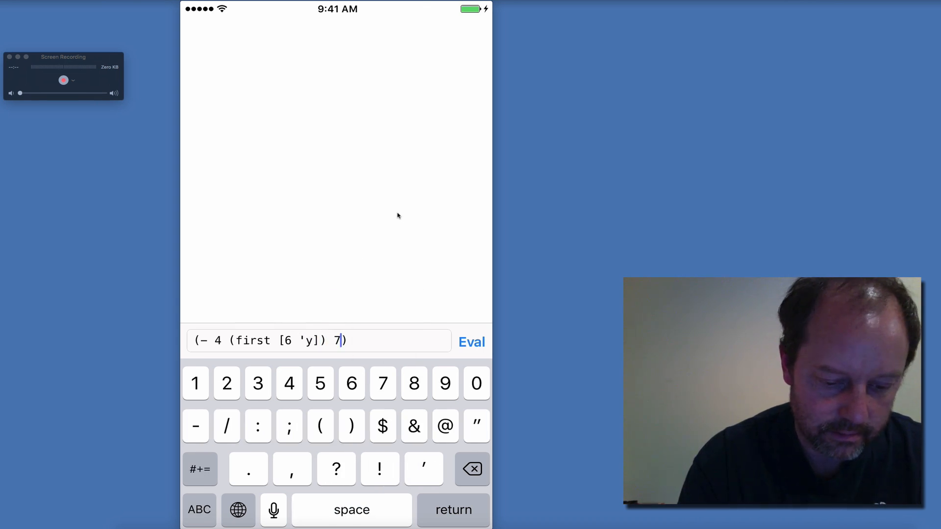
pyautogui.click(472, 342)
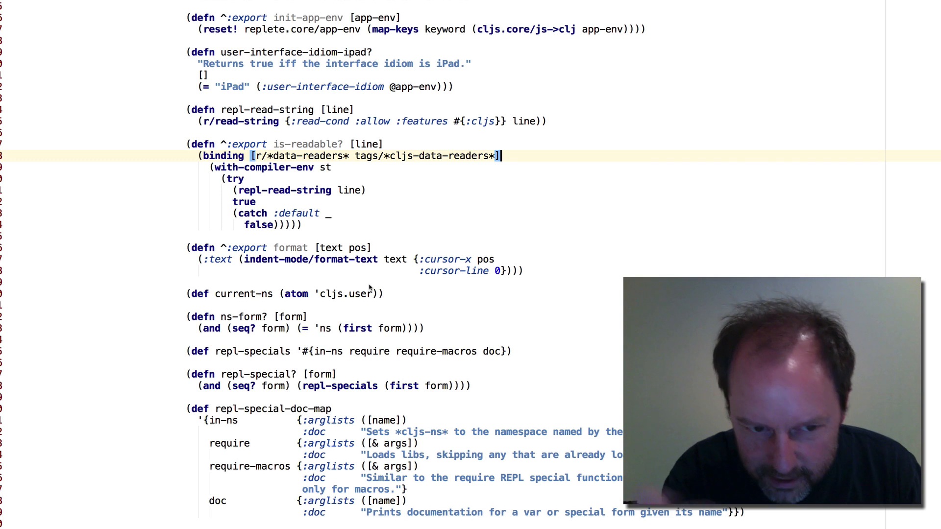
pyautogui.moveTo(240, 269)
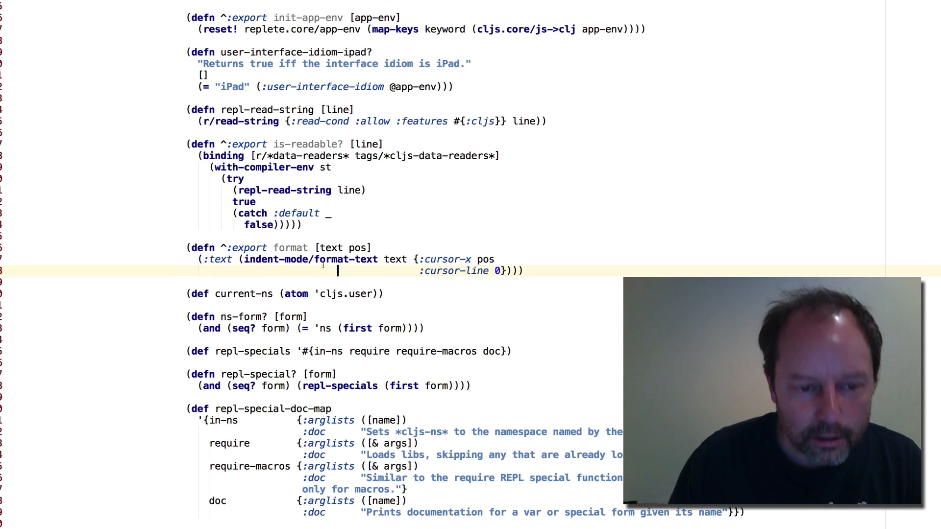
# - Highlight the indent-mode/format-text call inside Replete's format function source
pyautogui.doubleClick(336, 259)
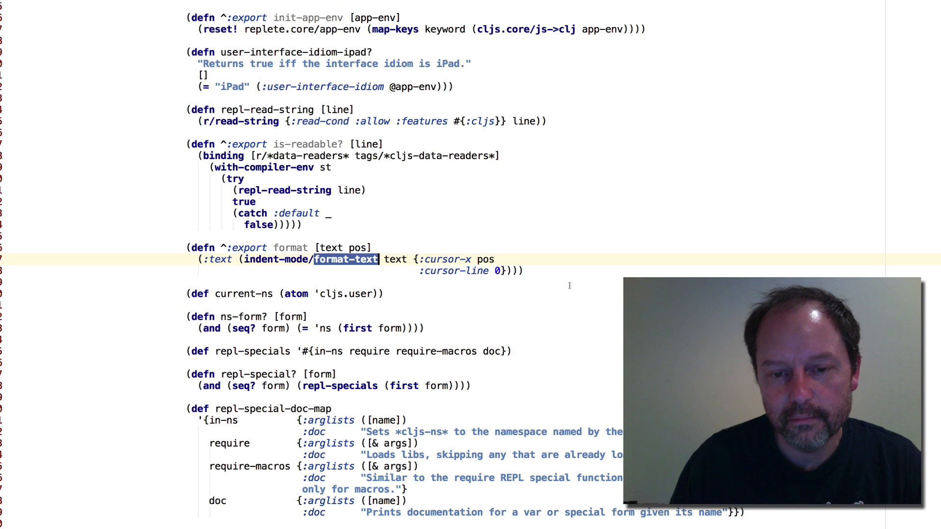